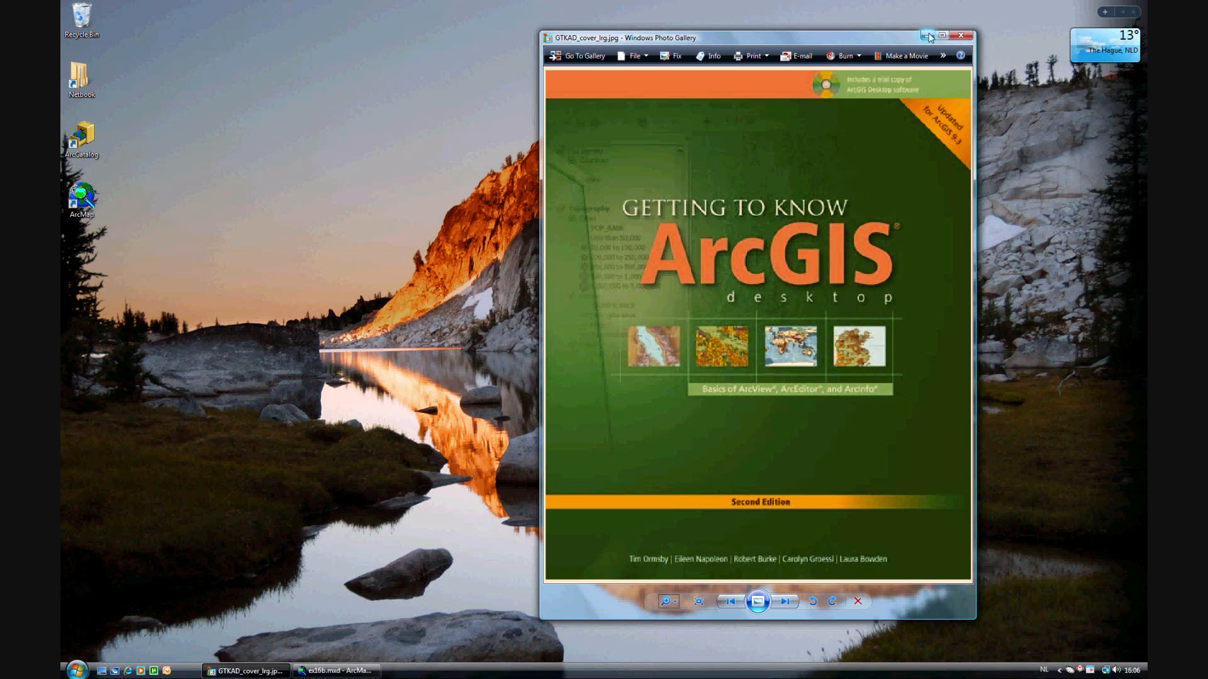
Step: Minimize the Windows Photo Gallery window showing the Getting to Know ArcGIS cover
click(927, 36)
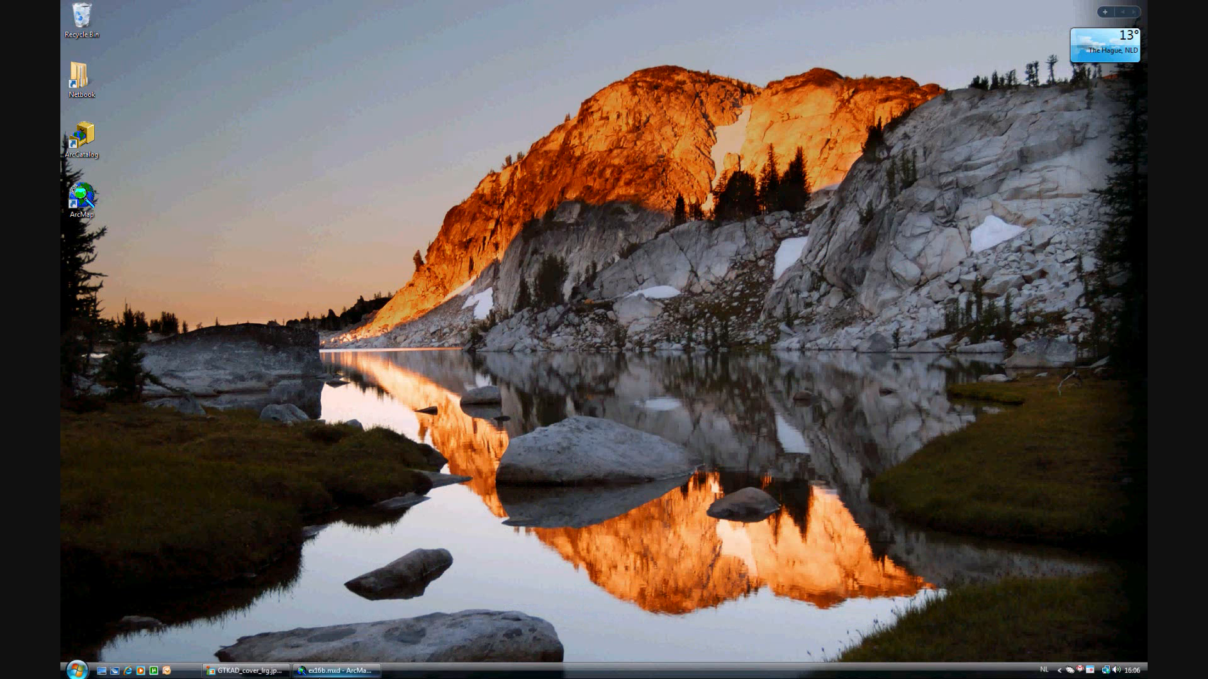
Step: Bring the ex16b ArcMap document with the parcel map to the front
click(335, 672)
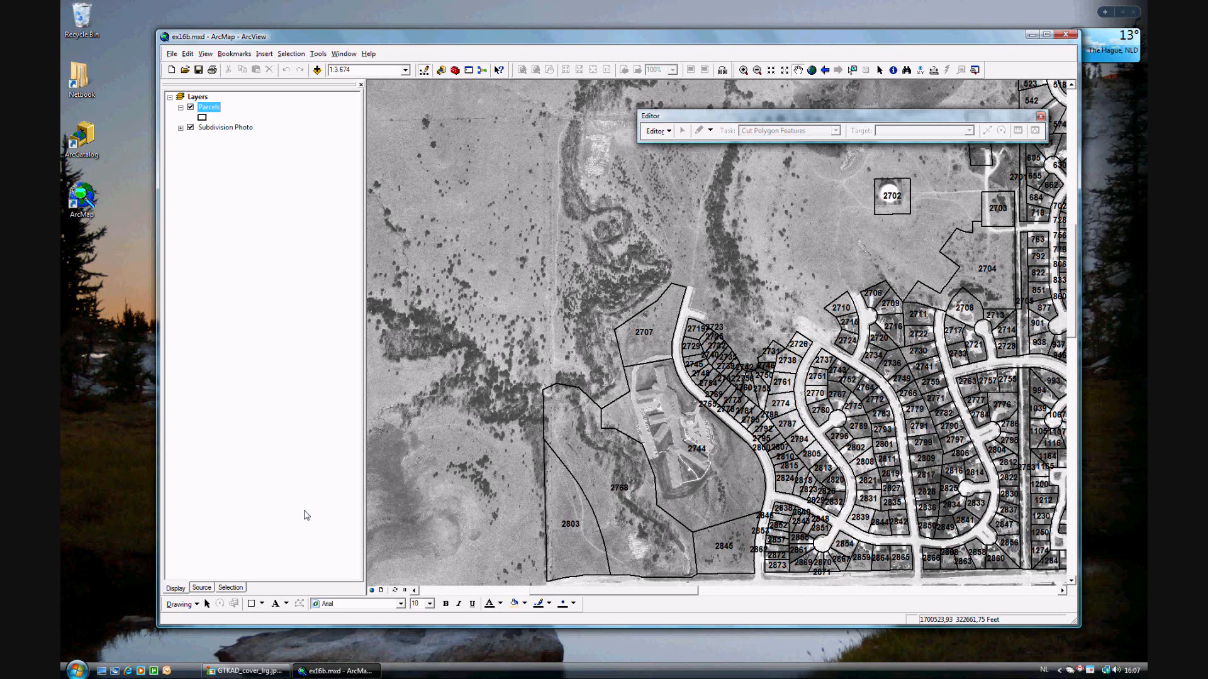
mouse_move(327, 408)
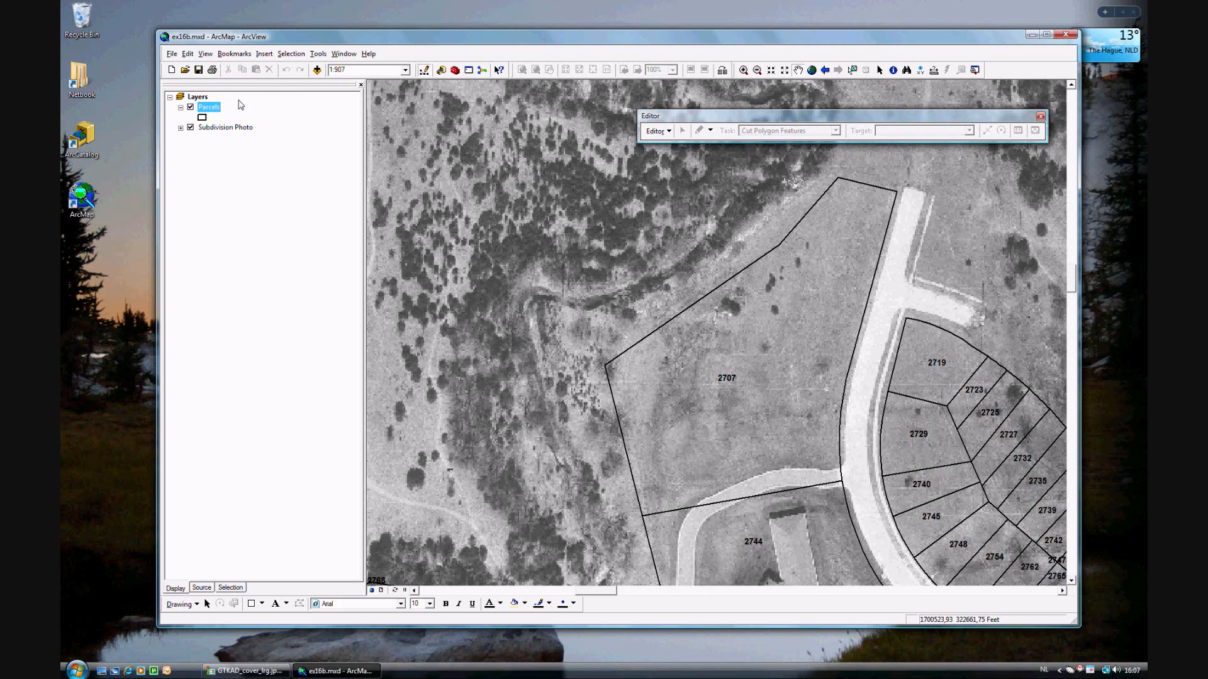
mouse_move(780, 244)
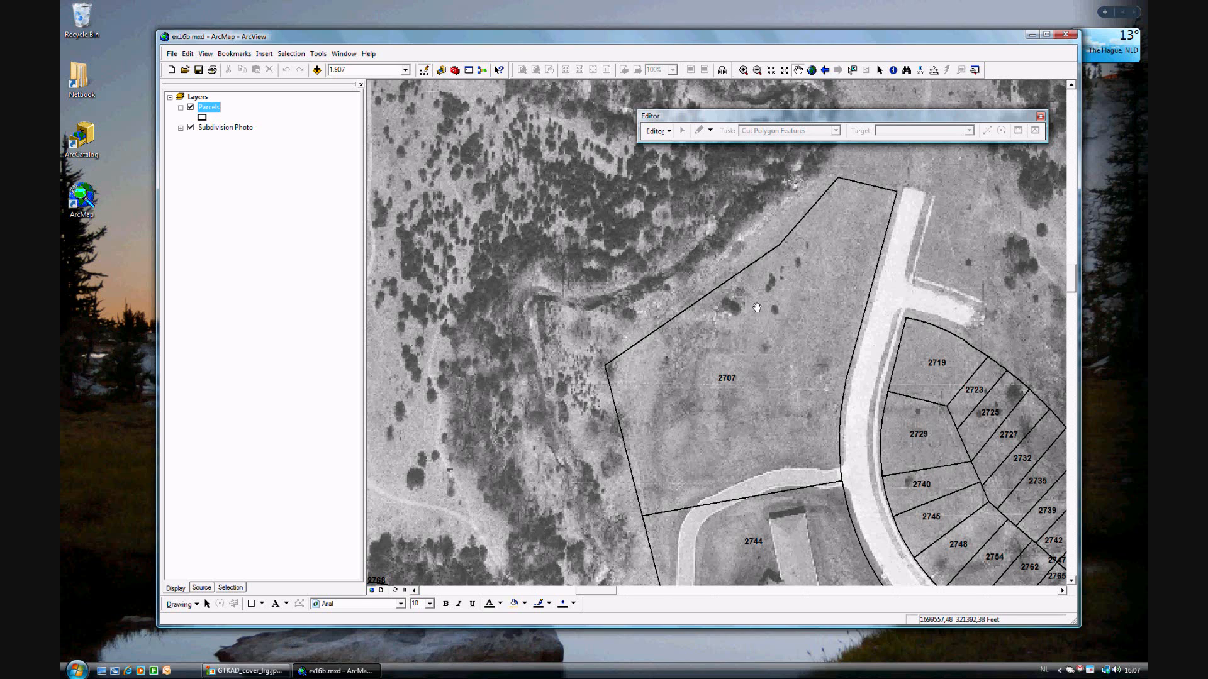
Step: Start an edit session on the Parcels layer and select parcel 2707
click(656, 131)
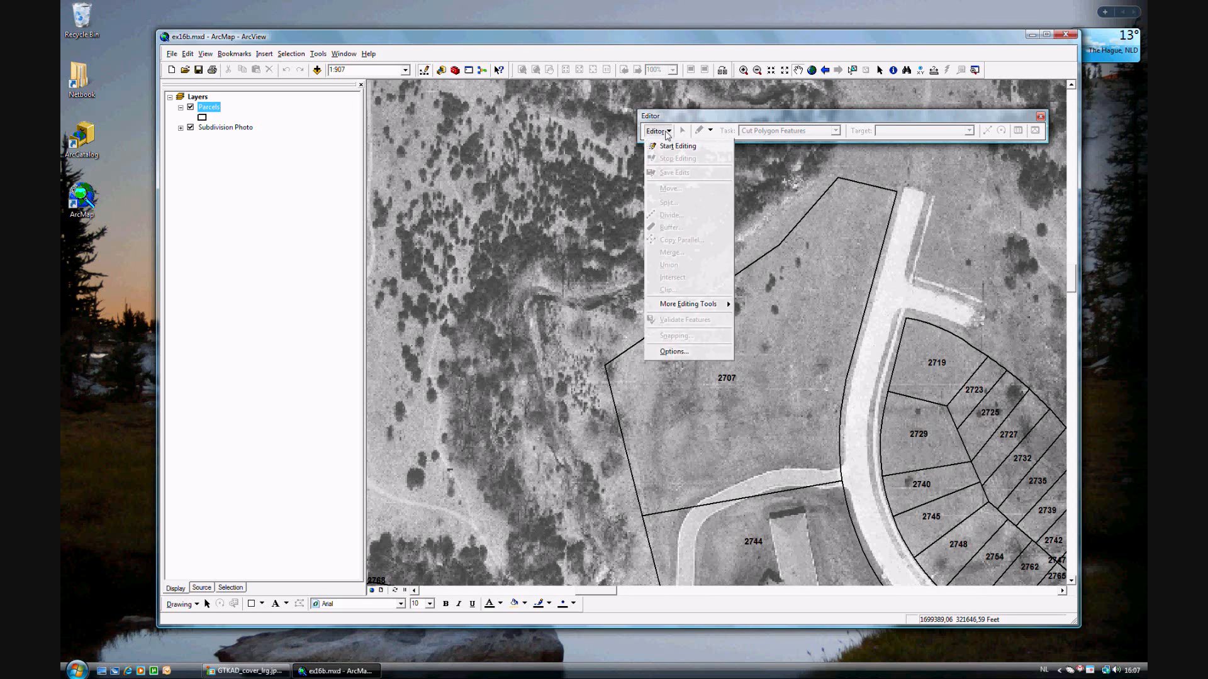
click(657, 130)
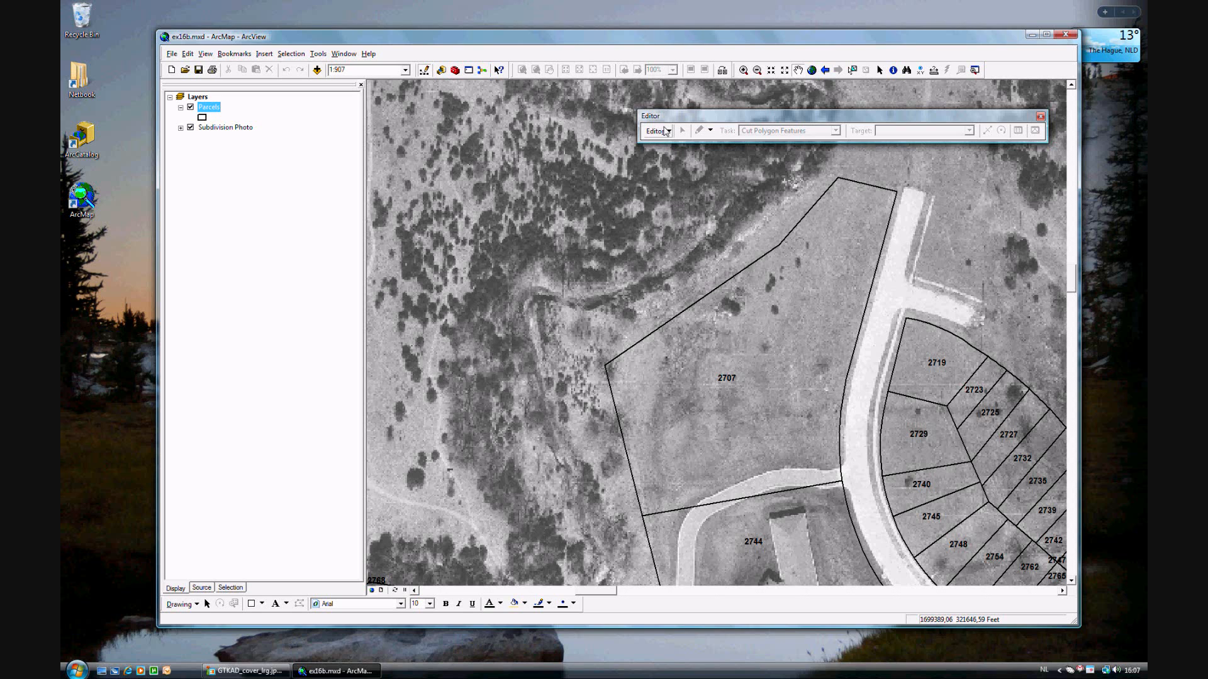
mouse_move(1015, 76)
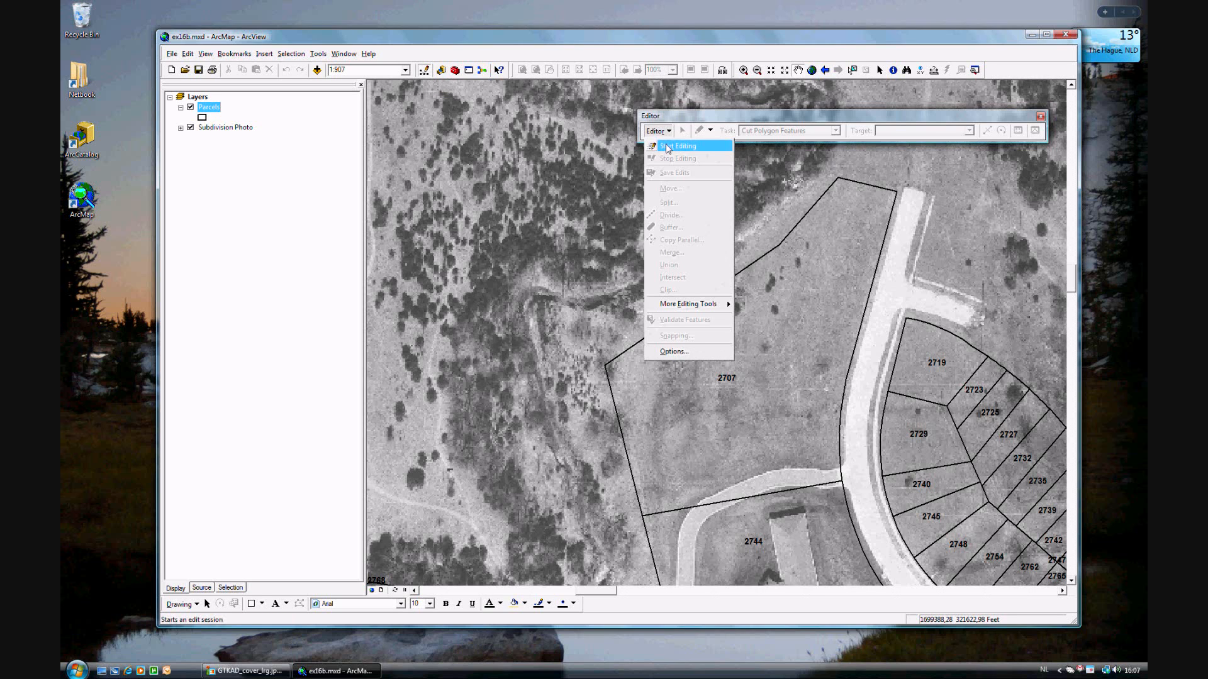
click(678, 146)
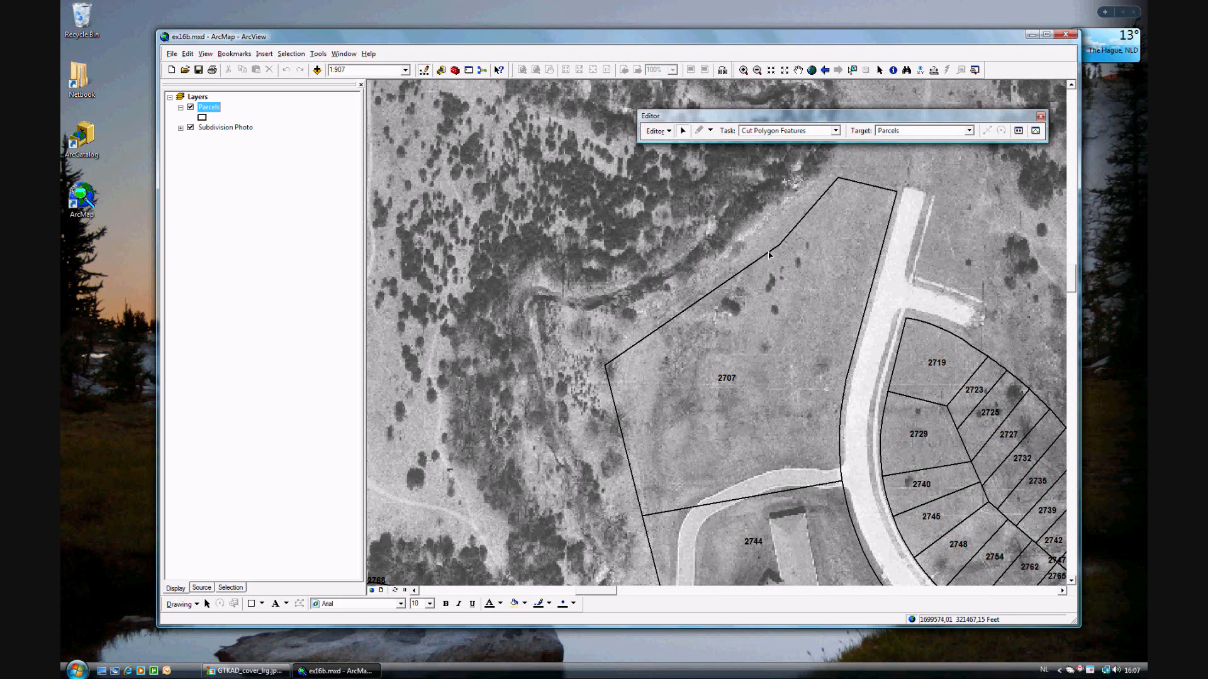
click(725, 377)
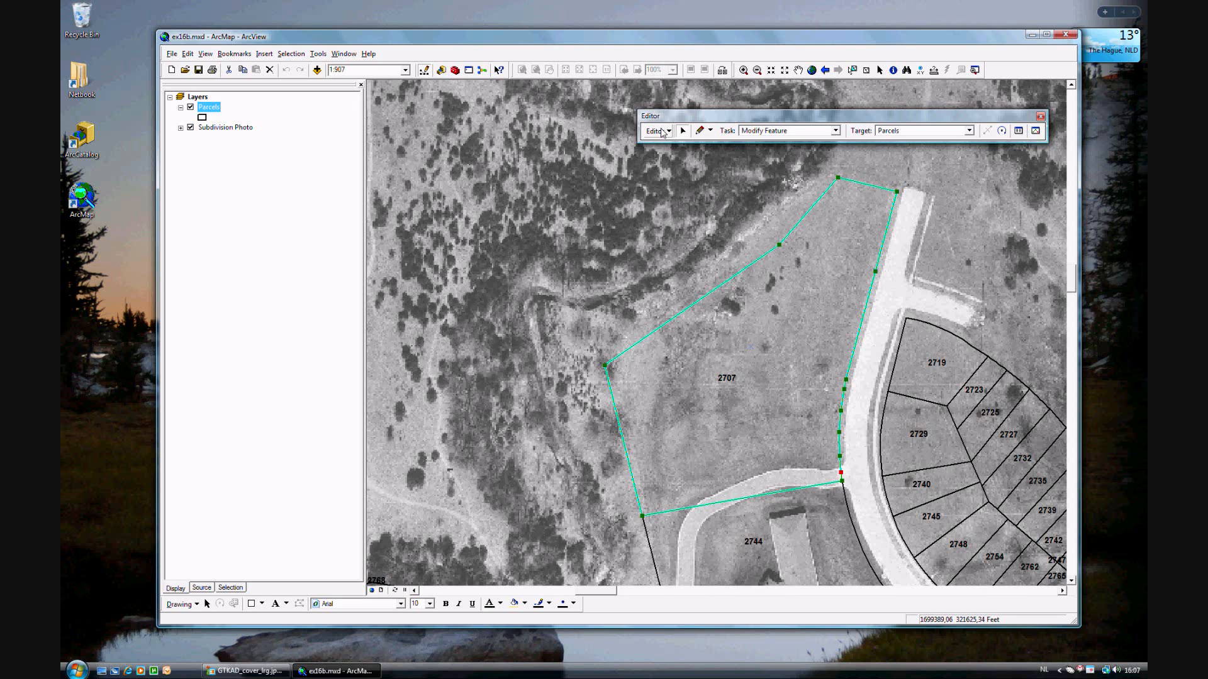
Step: Check the snapping environment, then set the edit task to Cut Polygon Features
click(656, 130)
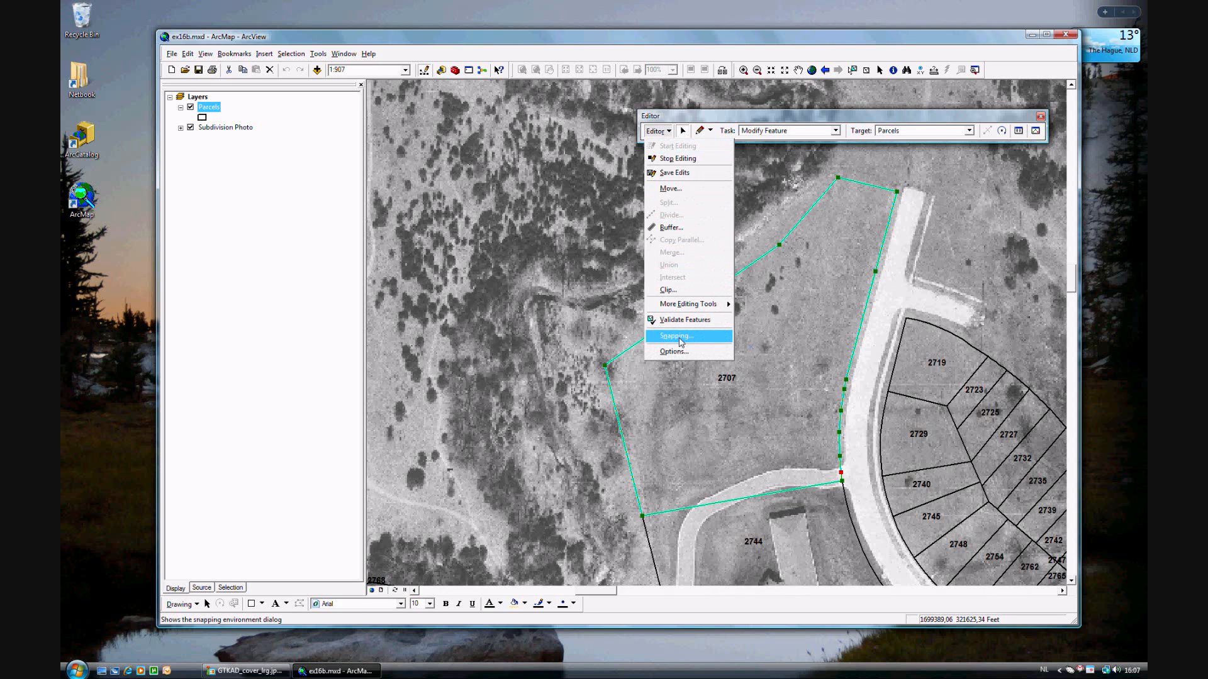
click(675, 335)
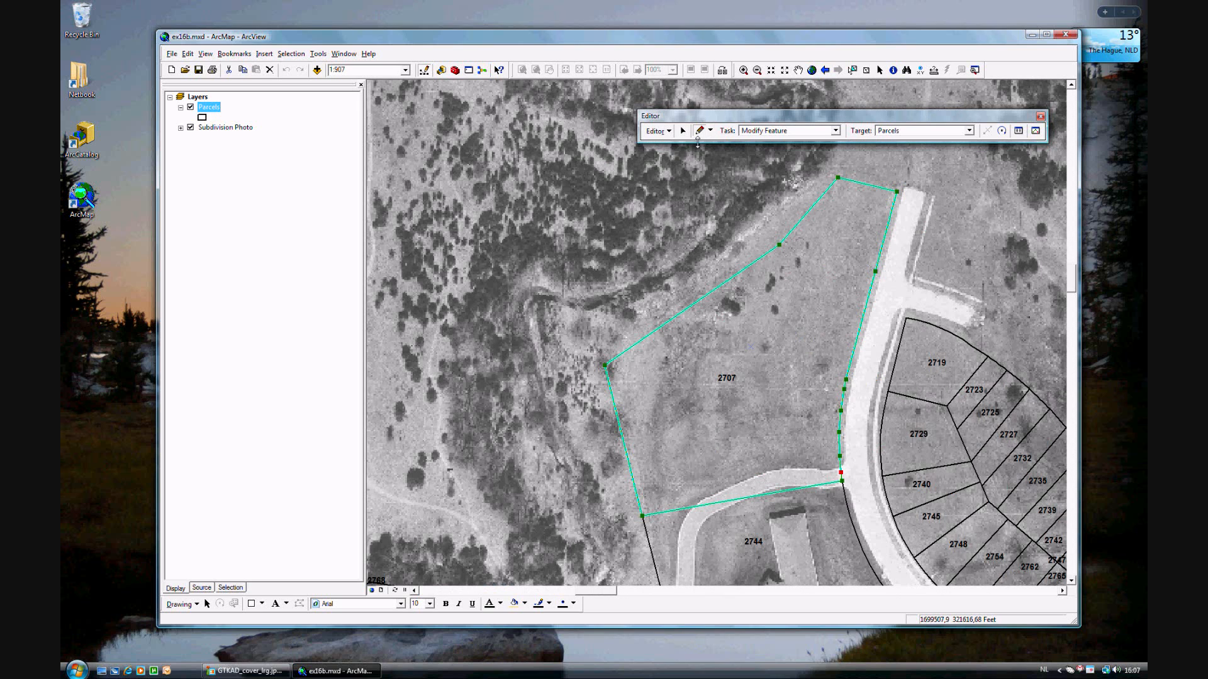
mouse_move(698, 129)
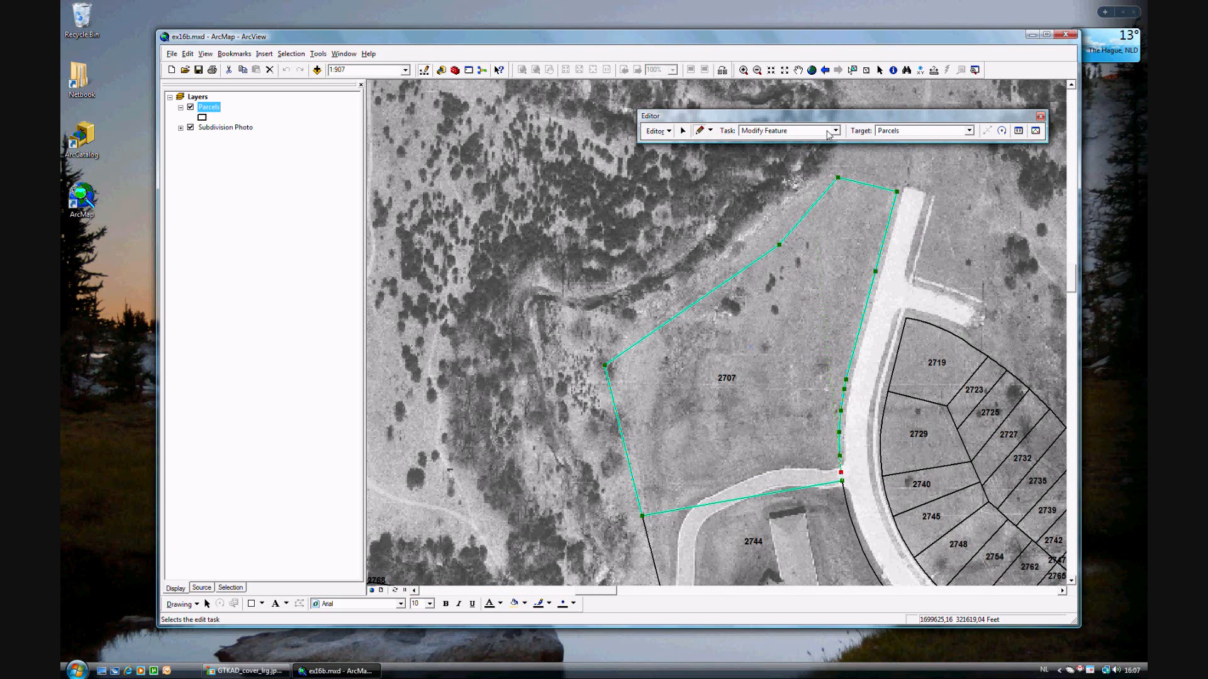
click(785, 131)
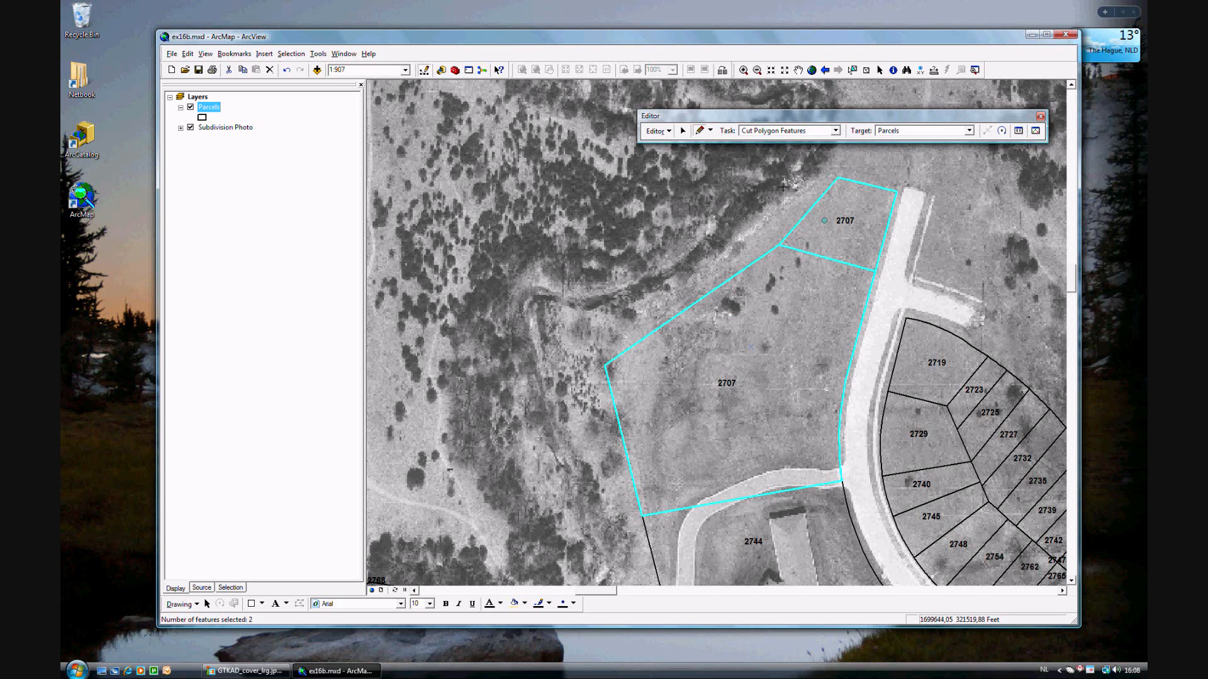
Step: Save the edits splitting parcel 2707, then bring up the Bookmarks list
click(656, 130)
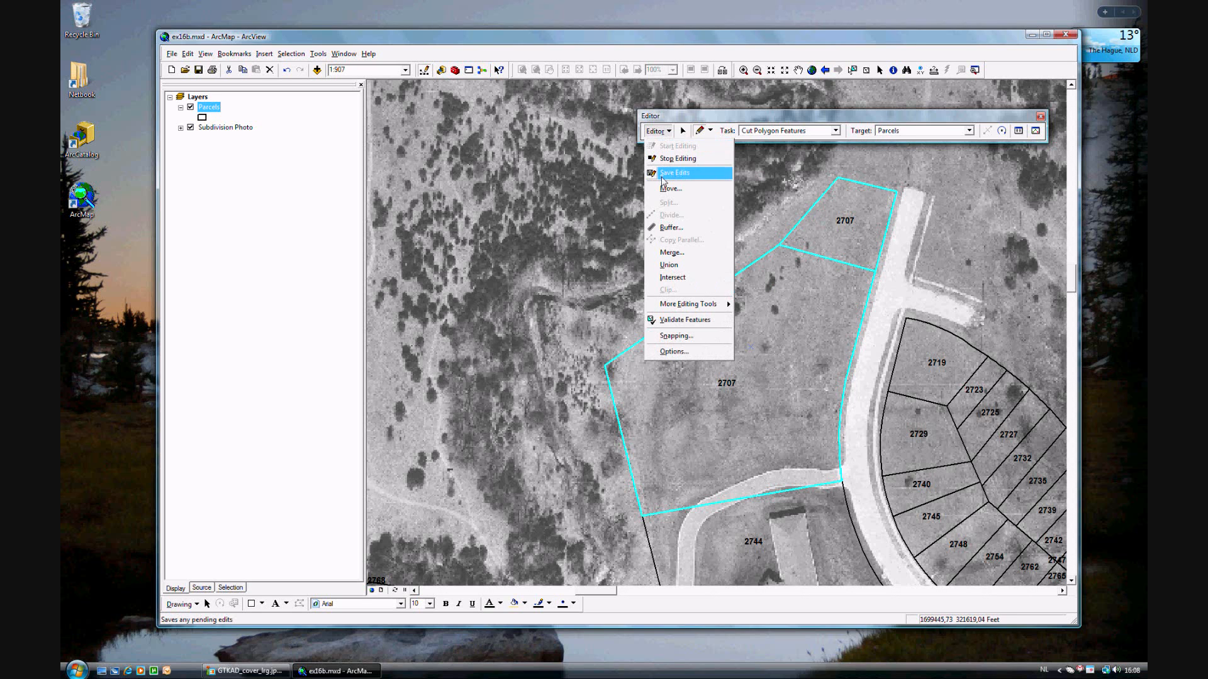
click(675, 172)
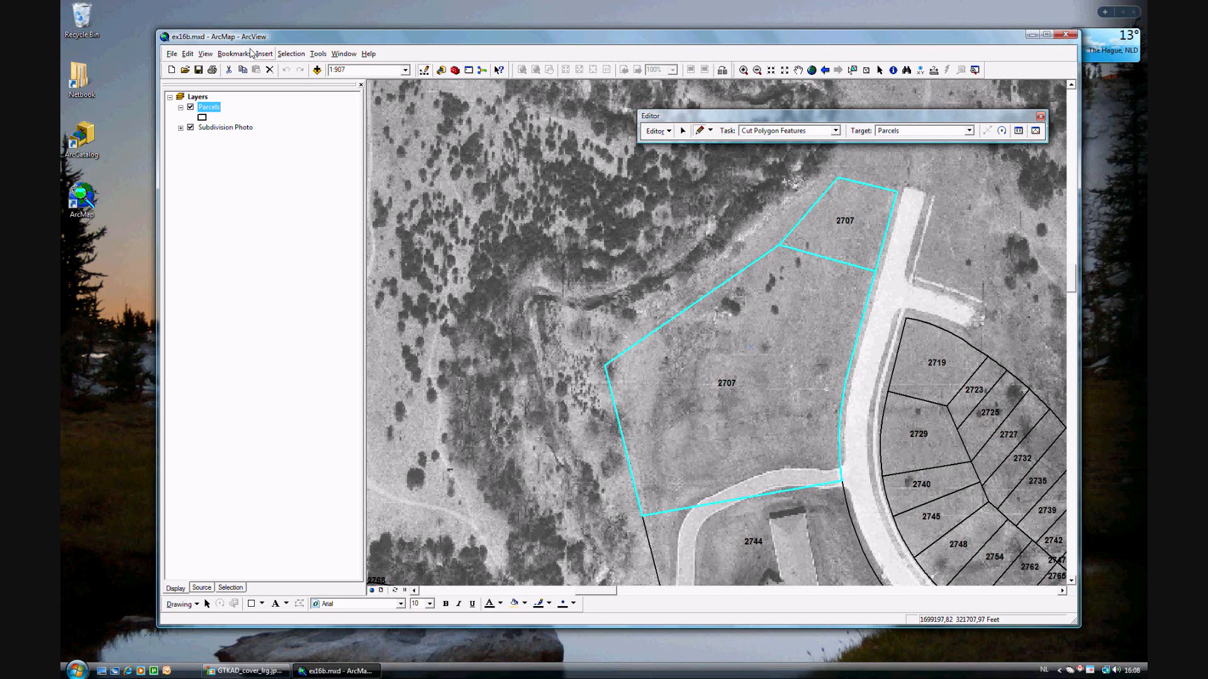
click(234, 53)
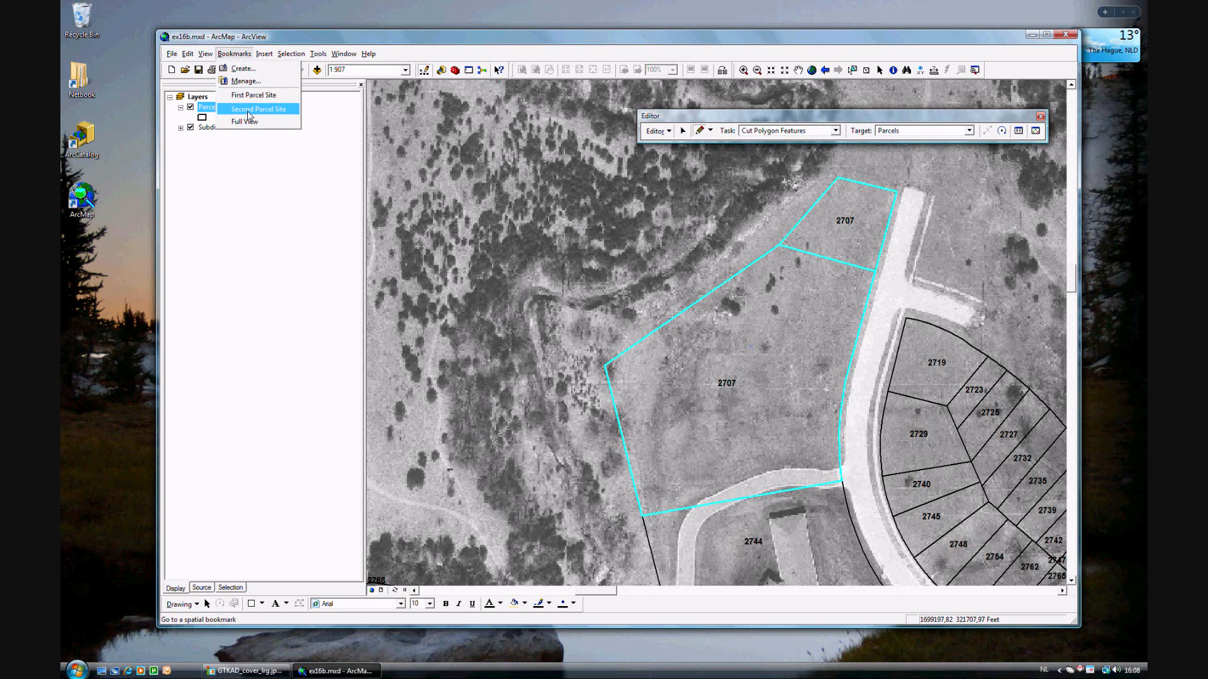
Step: Jump to the Second Parcel Site bookmark showing parcels 2845–2873
click(258, 109)
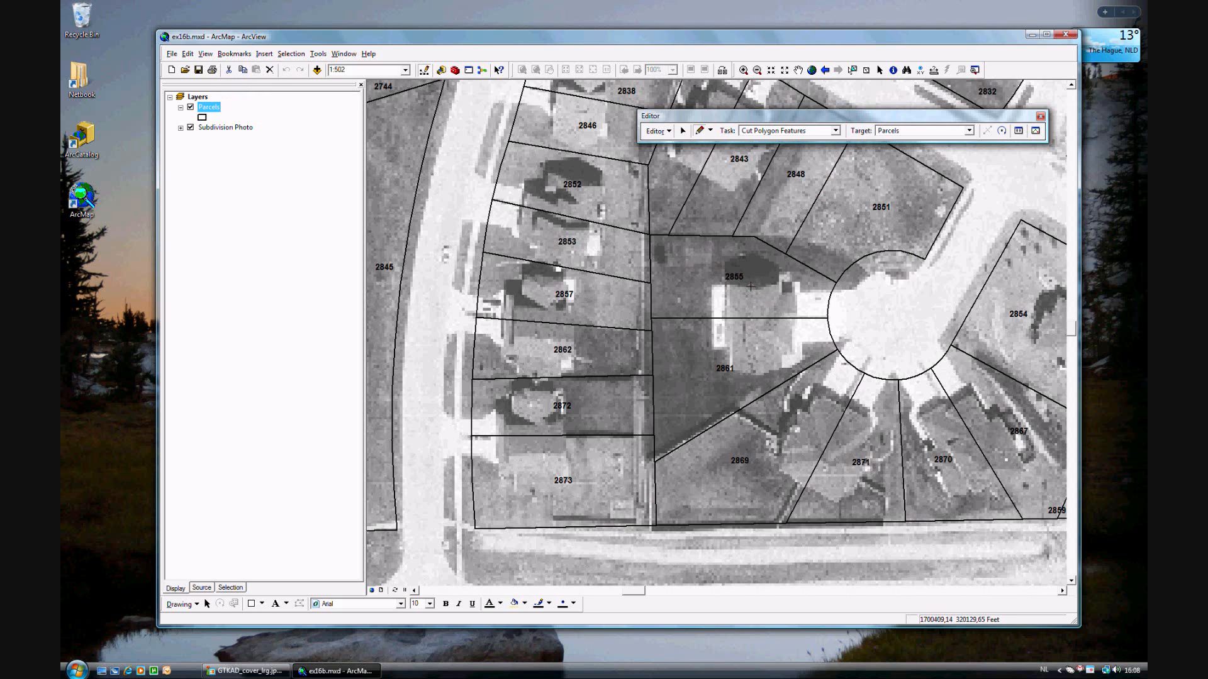
mouse_move(735, 385)
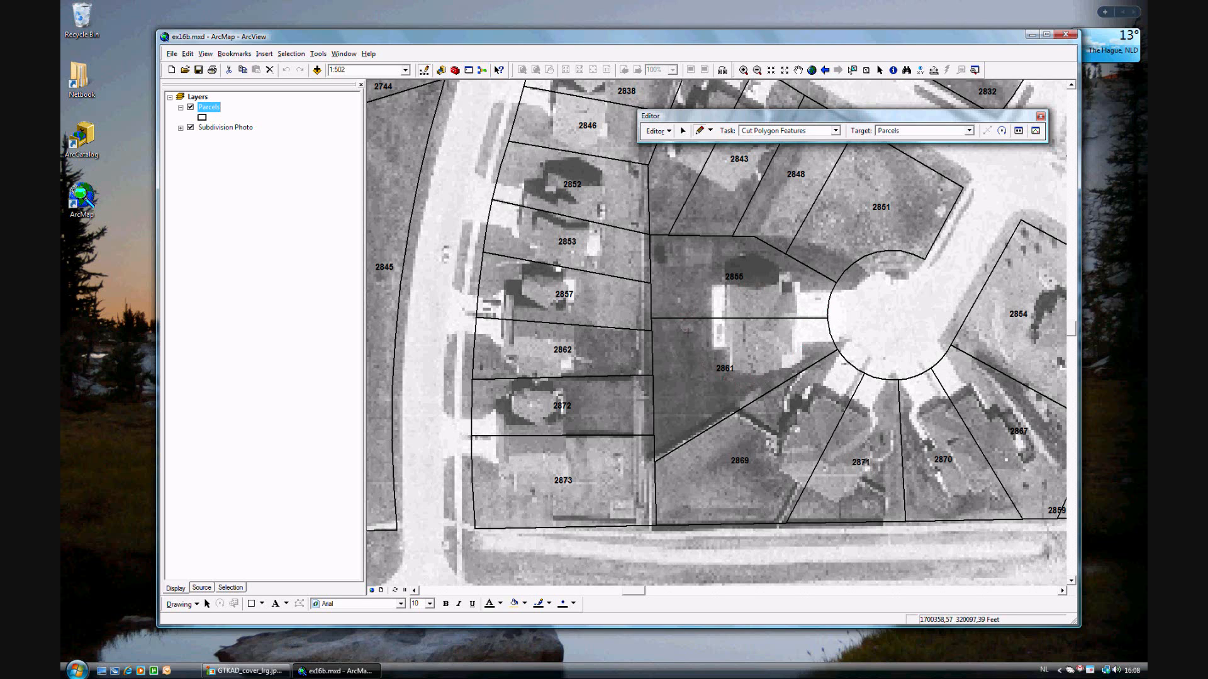
mouse_move(754, 366)
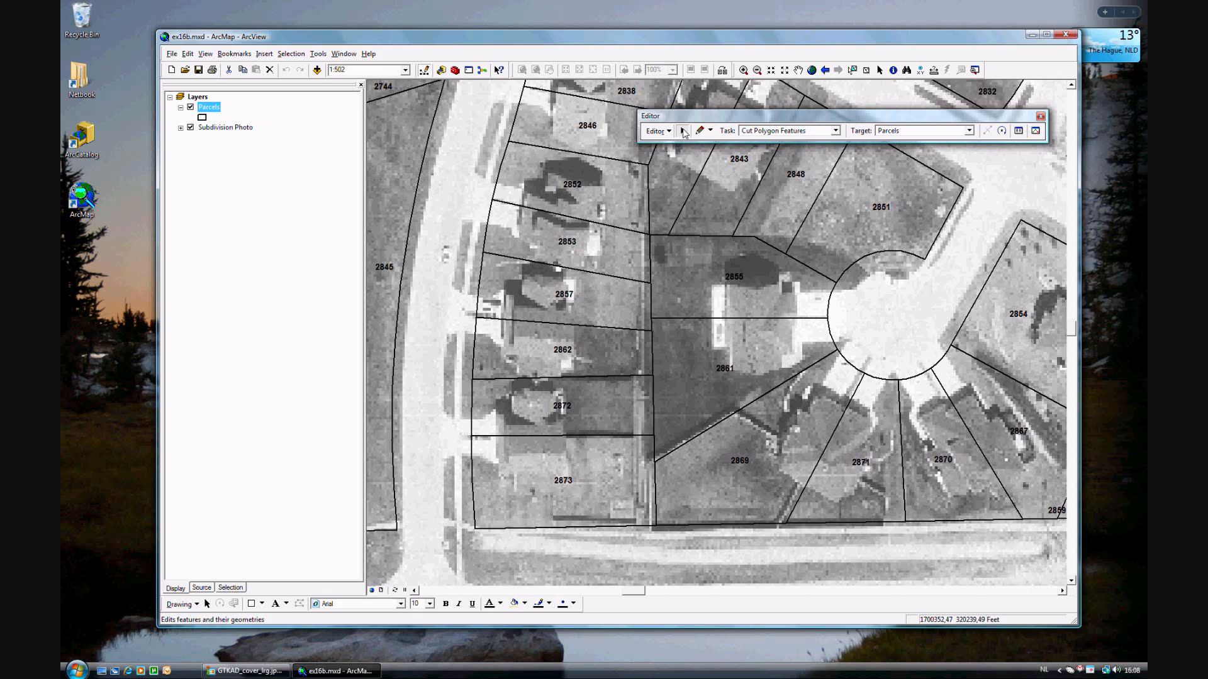
Step: Select parcel 2855 and add parcel 2861 to the selection
click(734, 277)
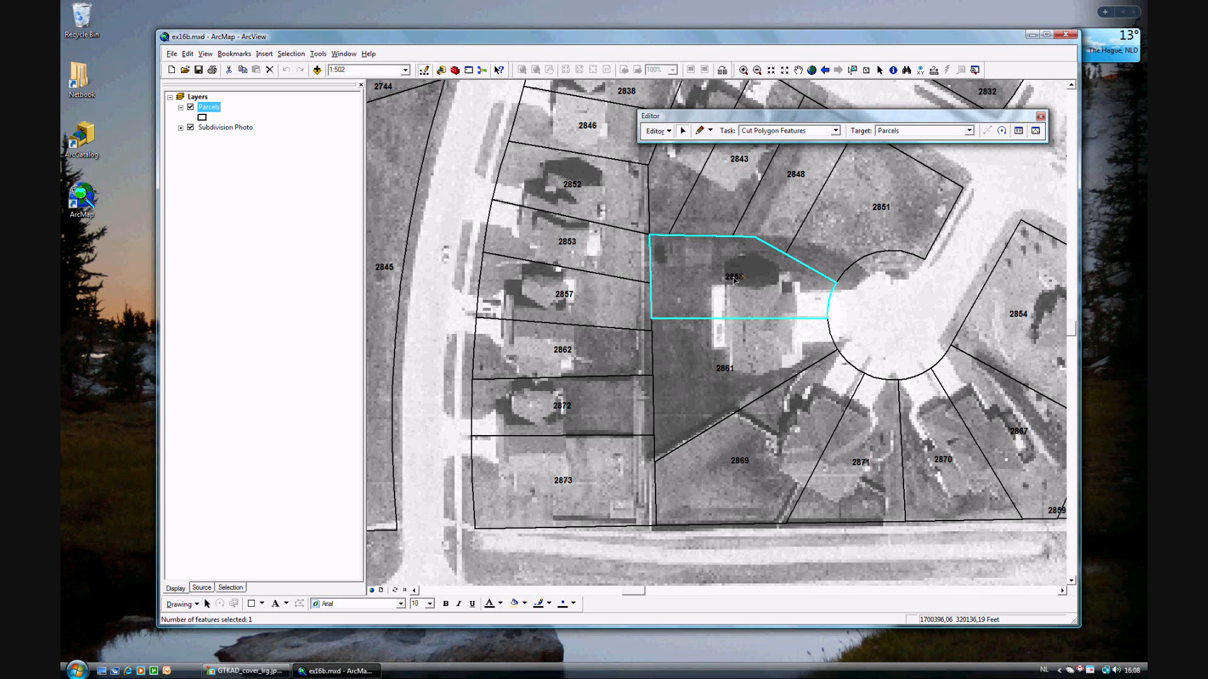
click(743, 368)
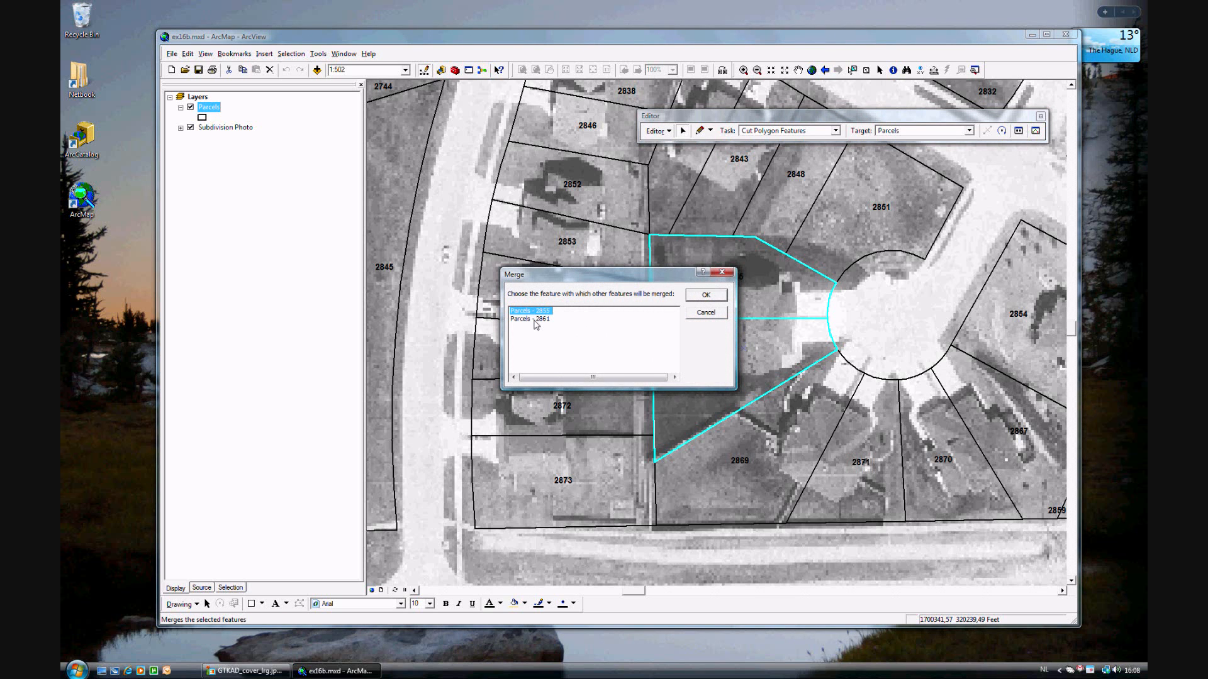
Step: In the Merge dialog, keep Parcels - 2855 as the merged feature and confirm
click(530, 319)
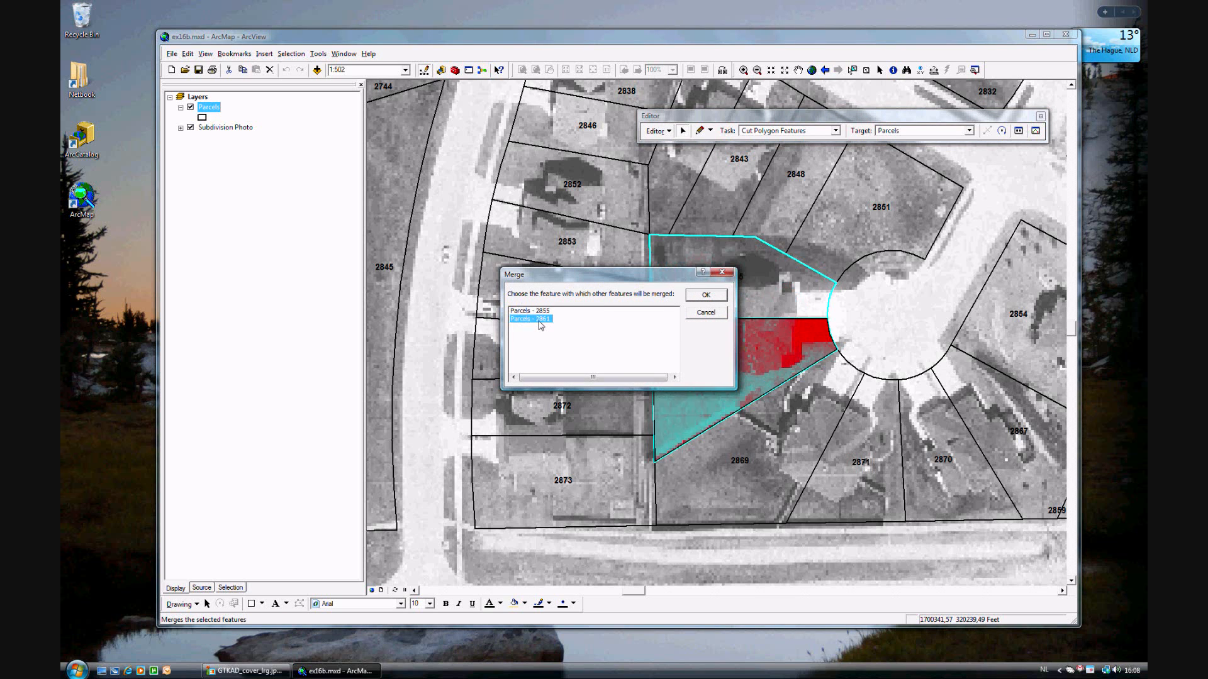
click(529, 310)
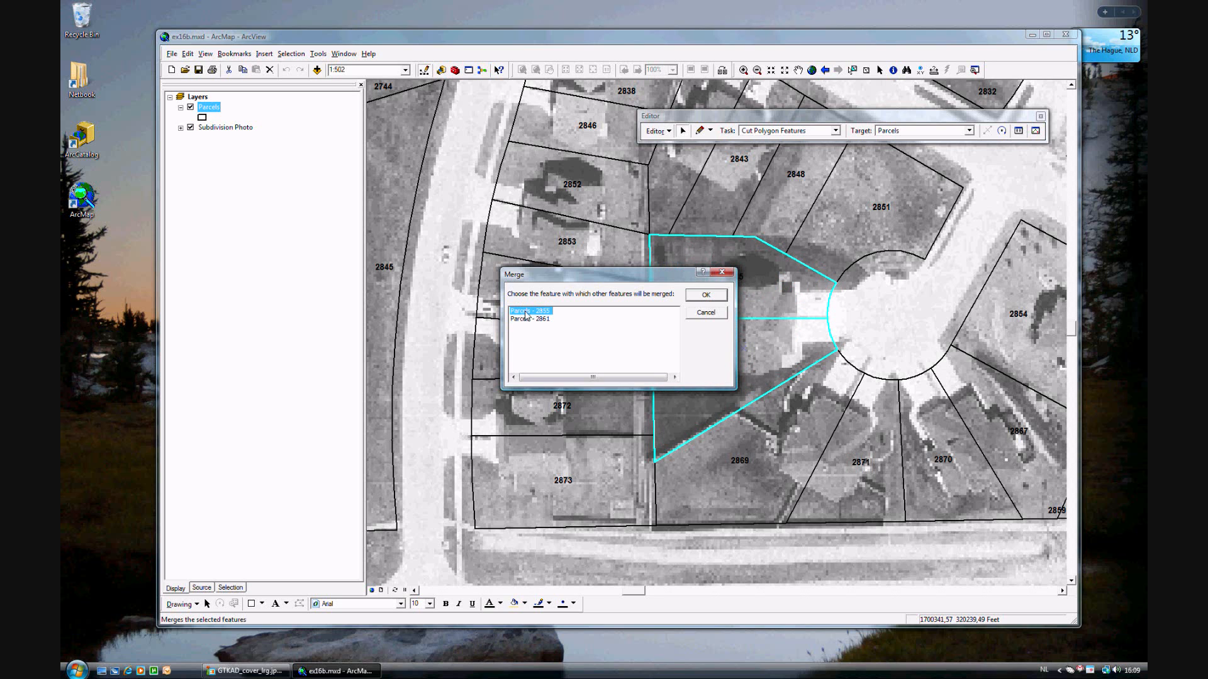
mouse_move(626, 292)
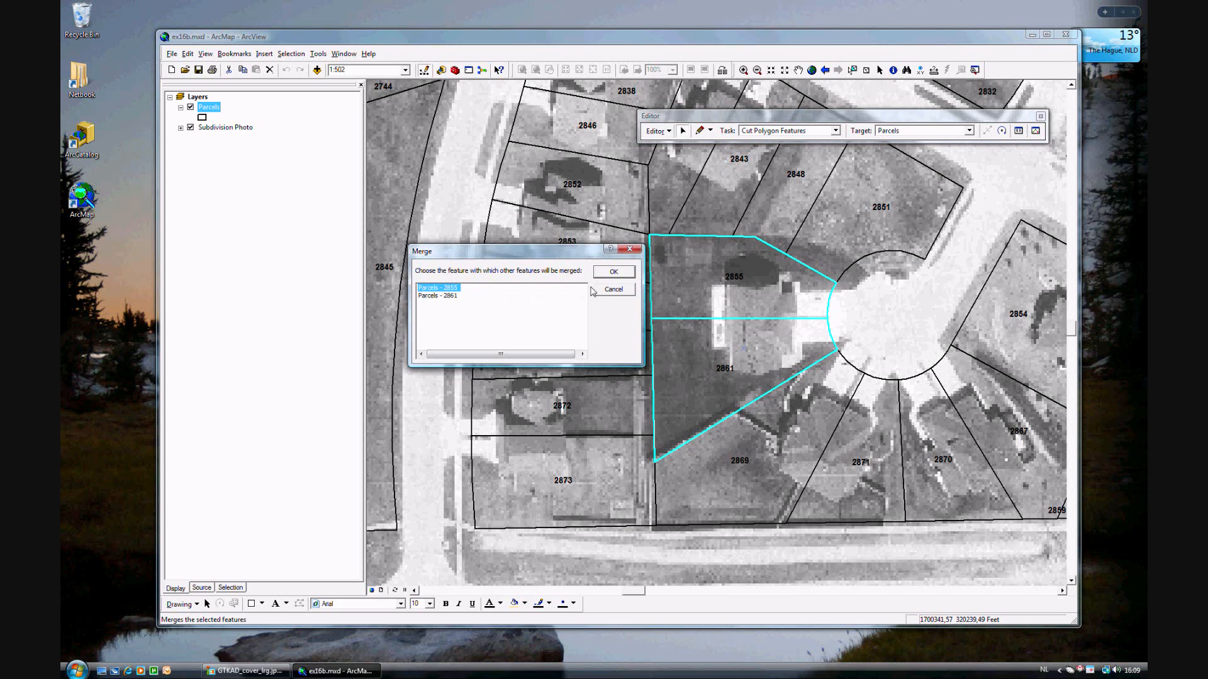
click(614, 271)
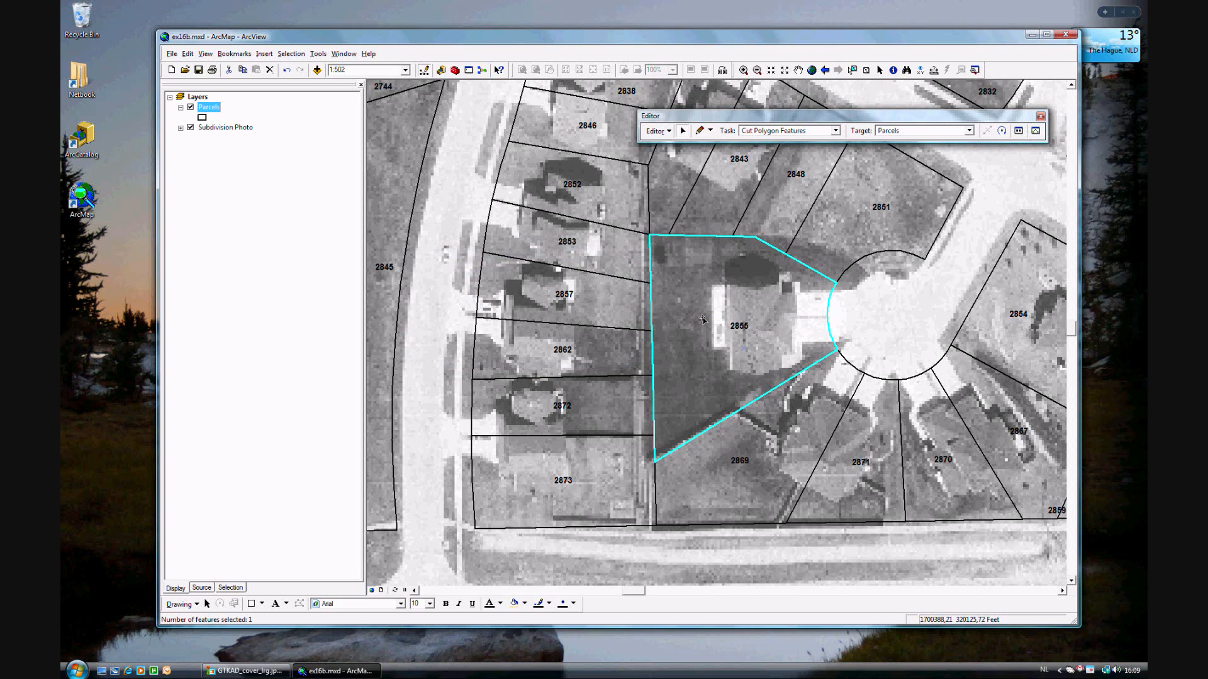
mouse_move(720, 374)
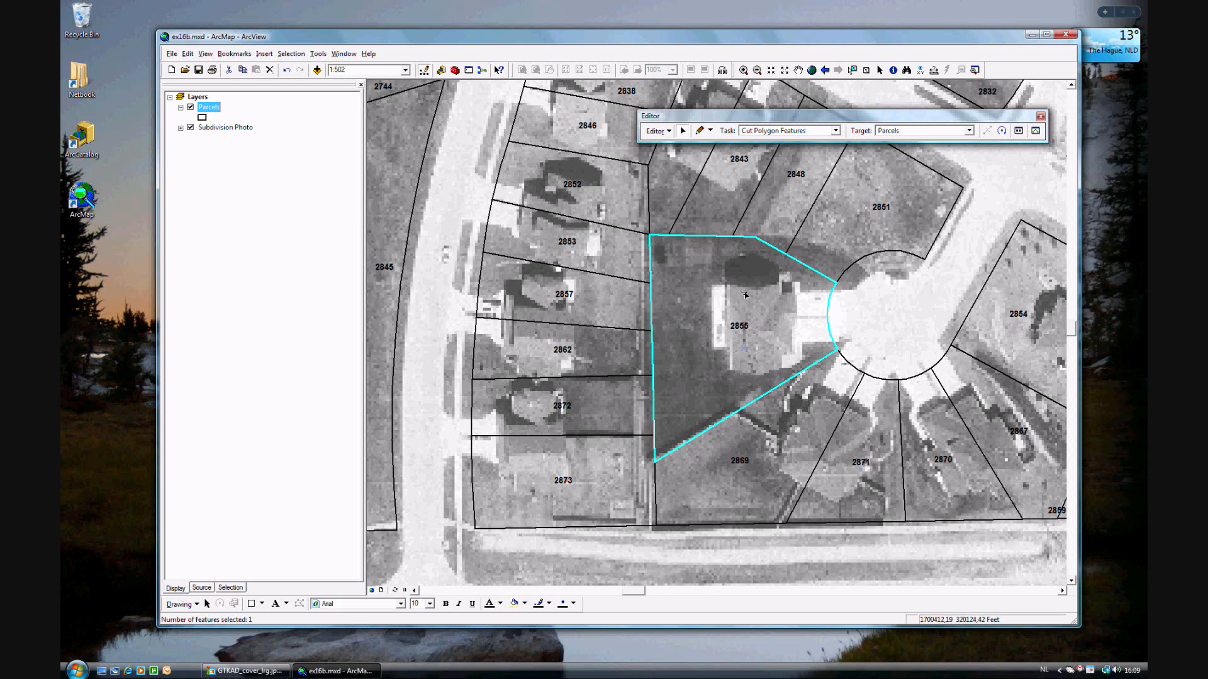
mouse_move(762, 347)
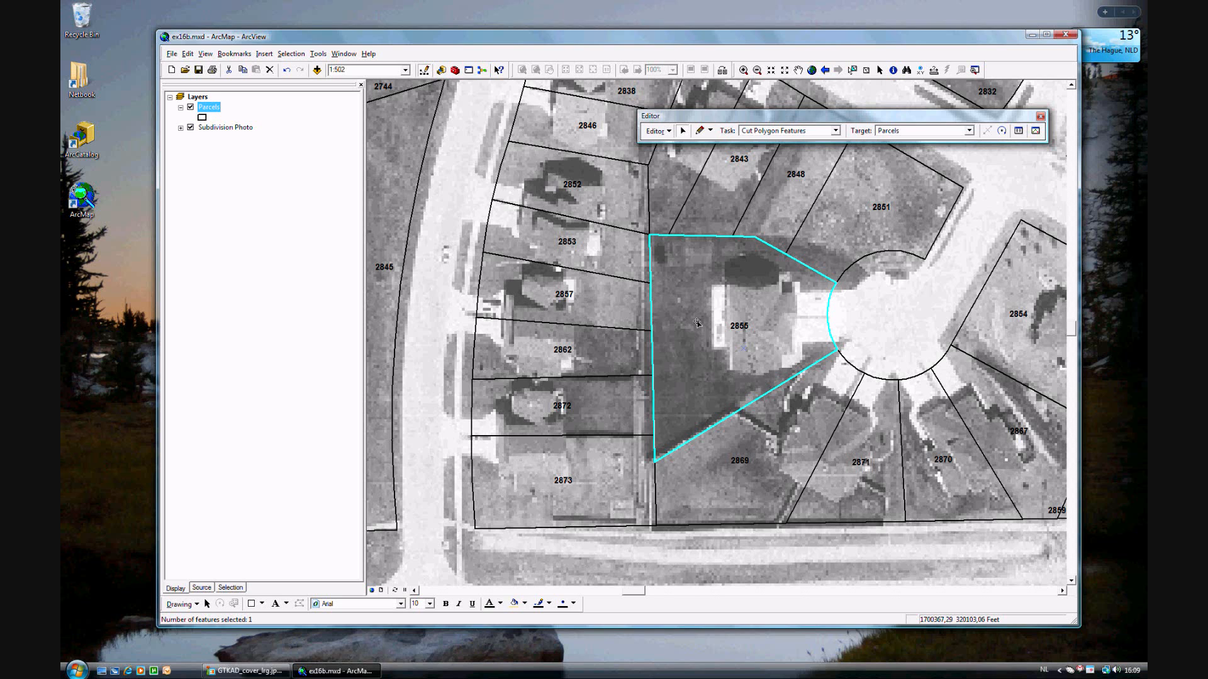
mouse_move(710, 369)
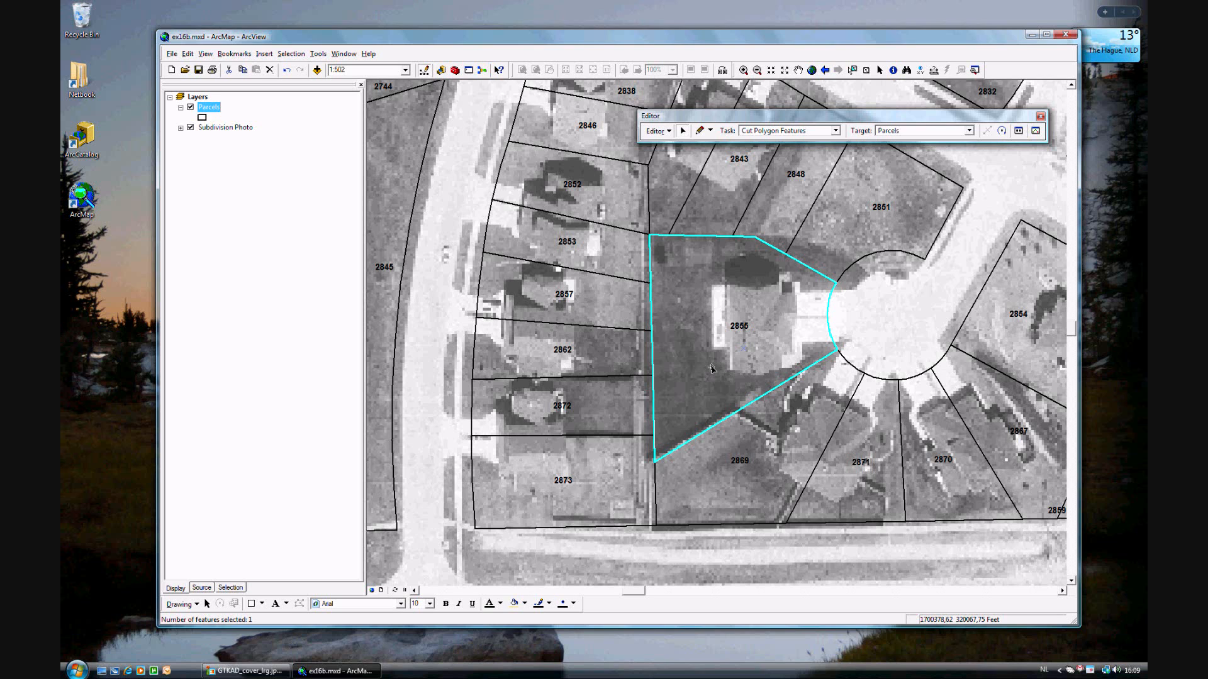
click(655, 130)
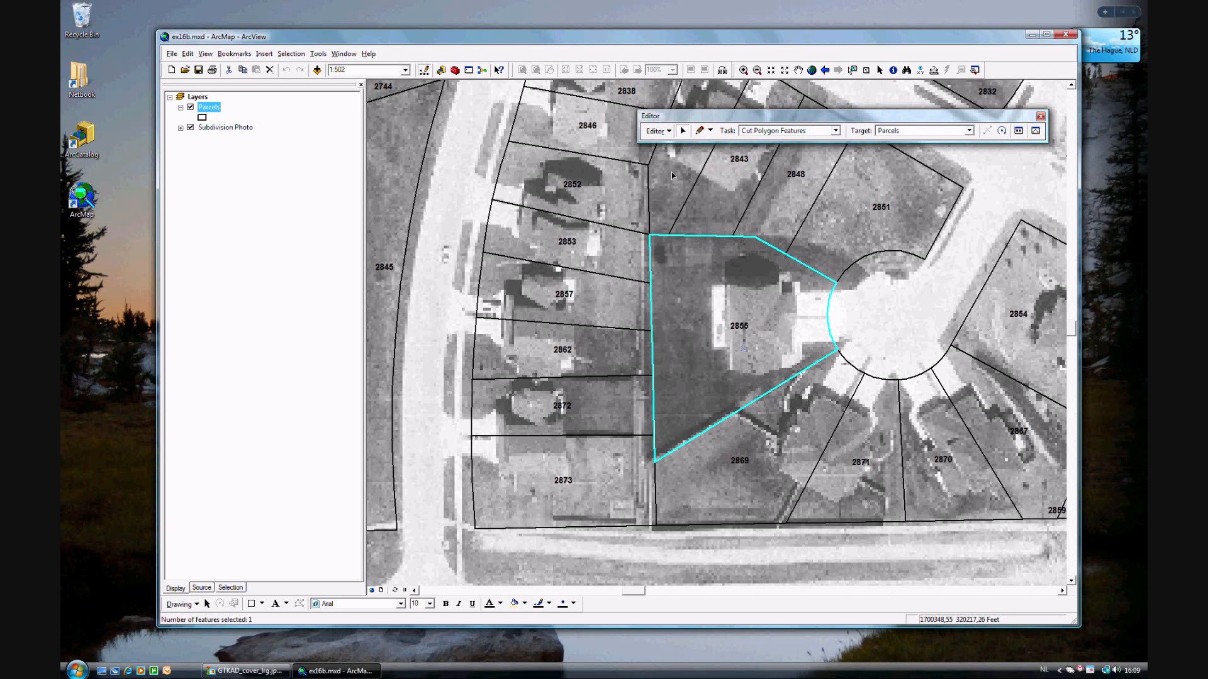
mouse_move(672, 175)
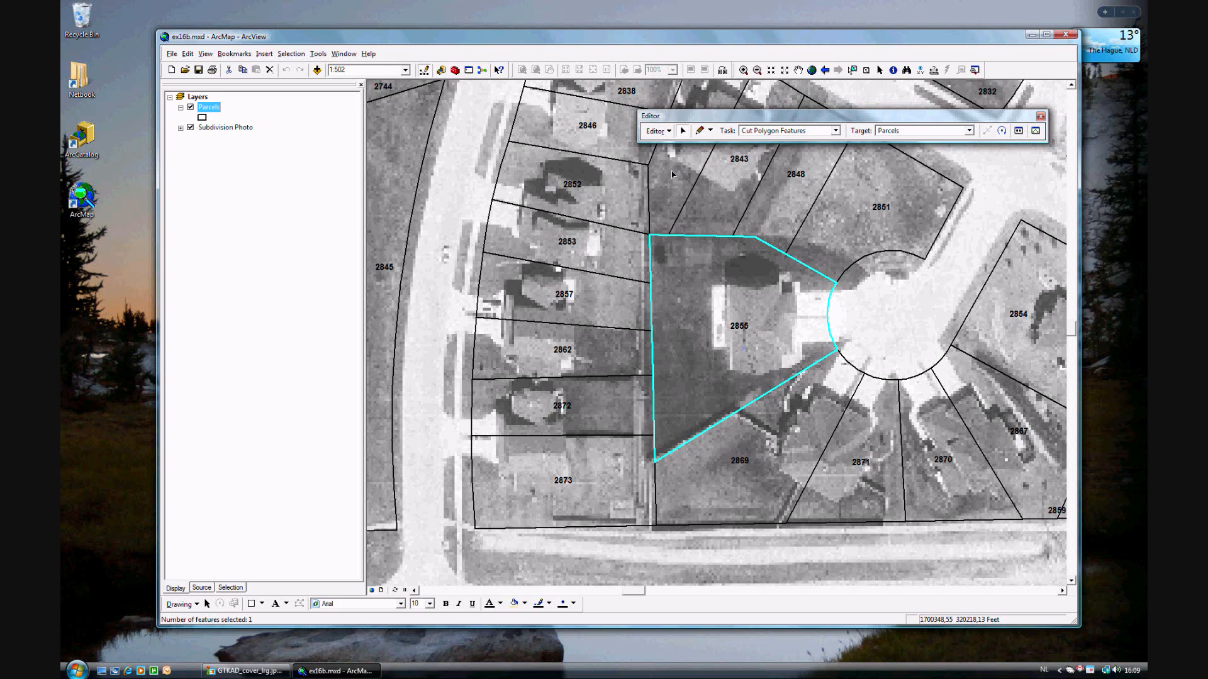